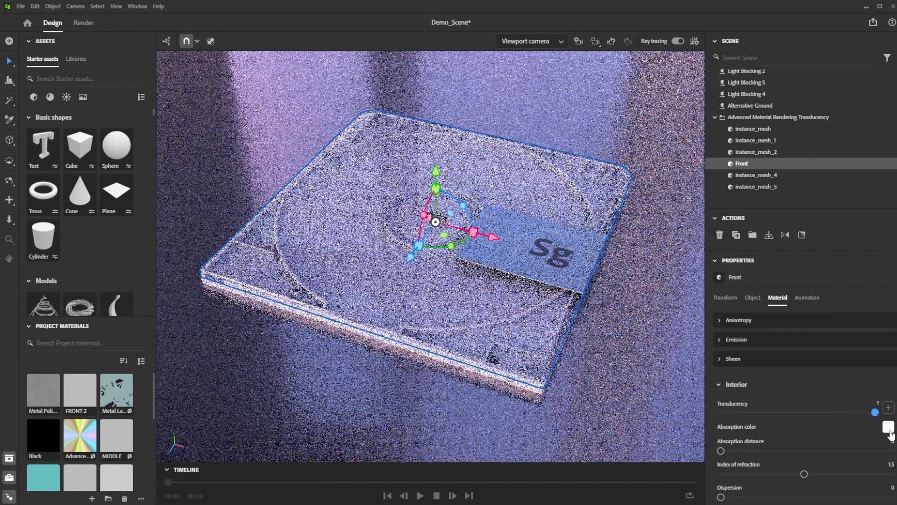
Give the Front and Back shells 0.25 translucency with a pale blue absorption colour, then check base colour
click(886, 426)
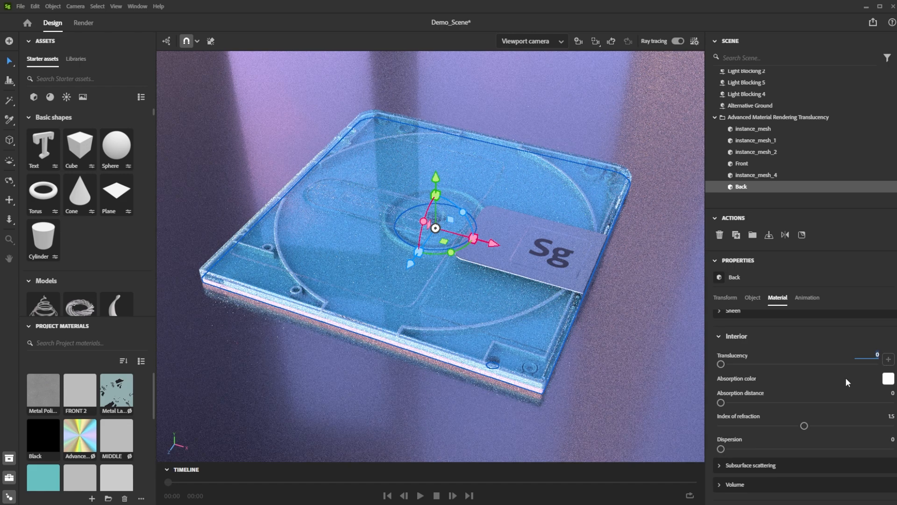
click(886, 377)
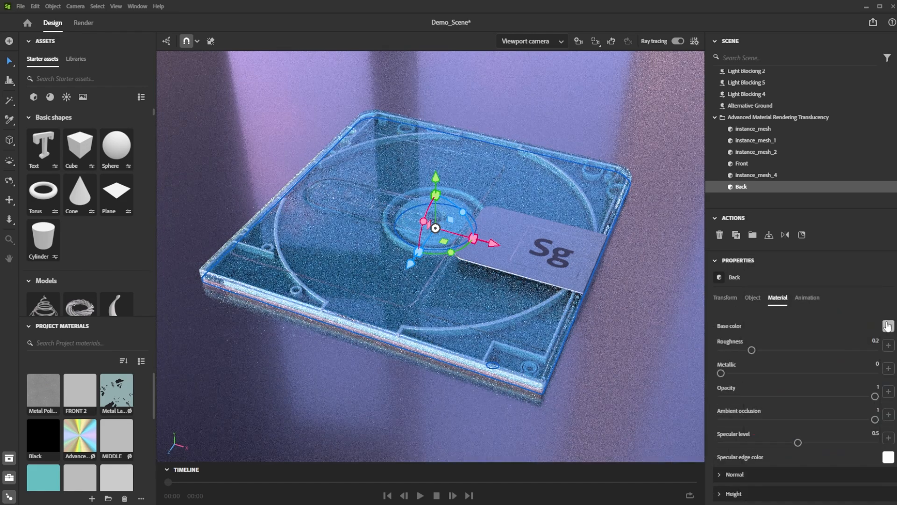
click(886, 325)
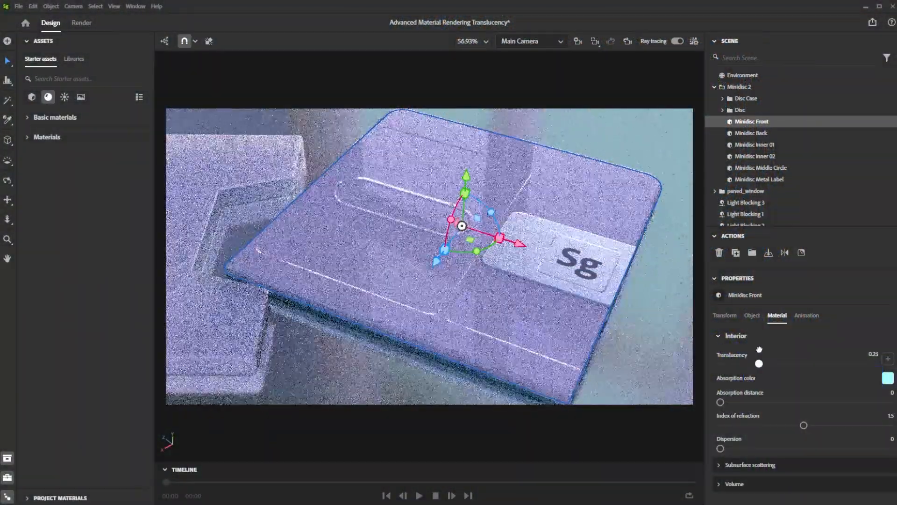
Raise the Front shell's translucency to 0.71 and set its absorption colour to pale yellow FFECA8
drag(759, 364, 830, 364)
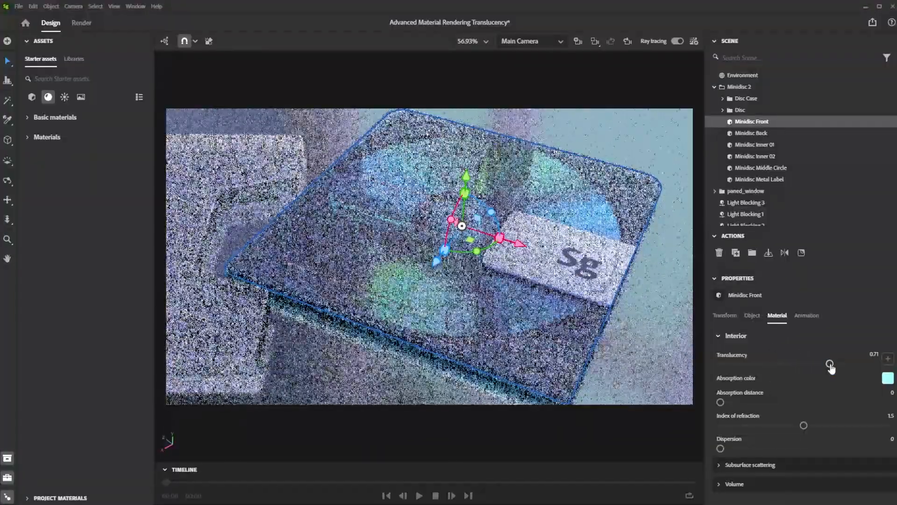
click(884, 378)
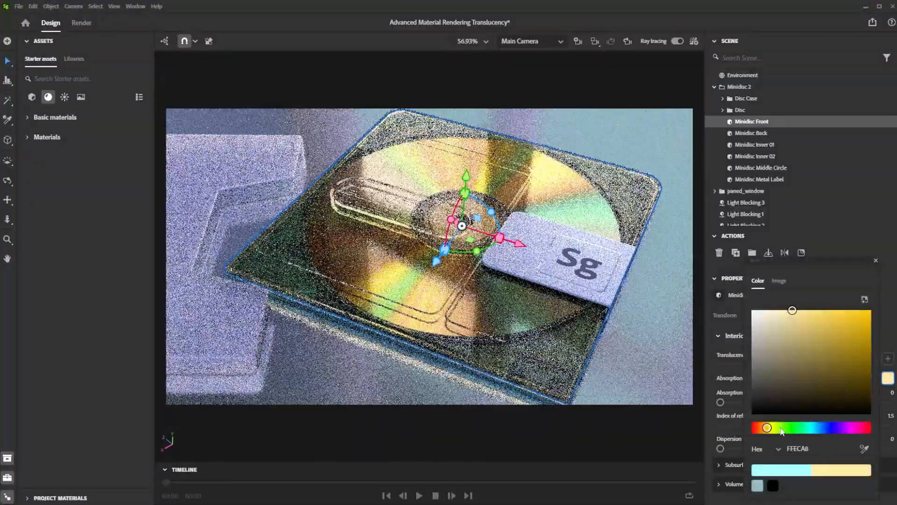
drag(768, 427, 811, 427)
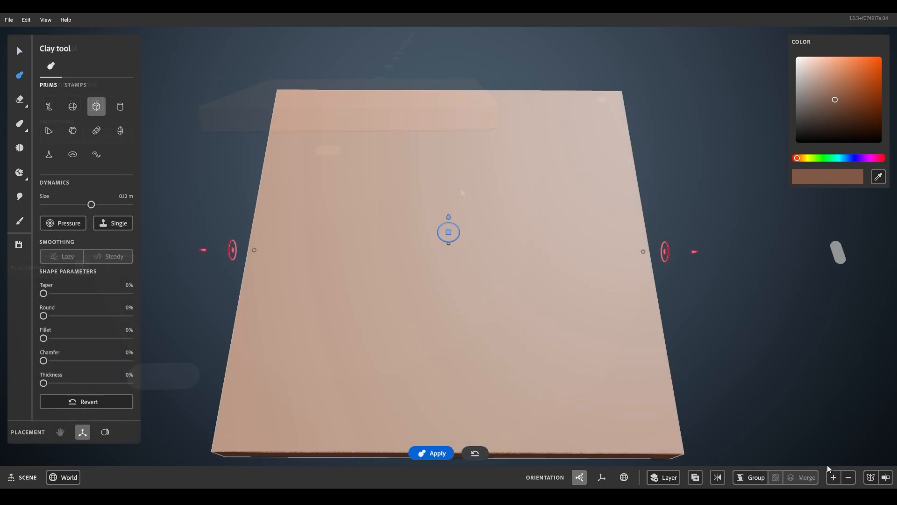
Raise the cube clay slab's resolution twice, apply it, and switch to object selection
click(835, 477)
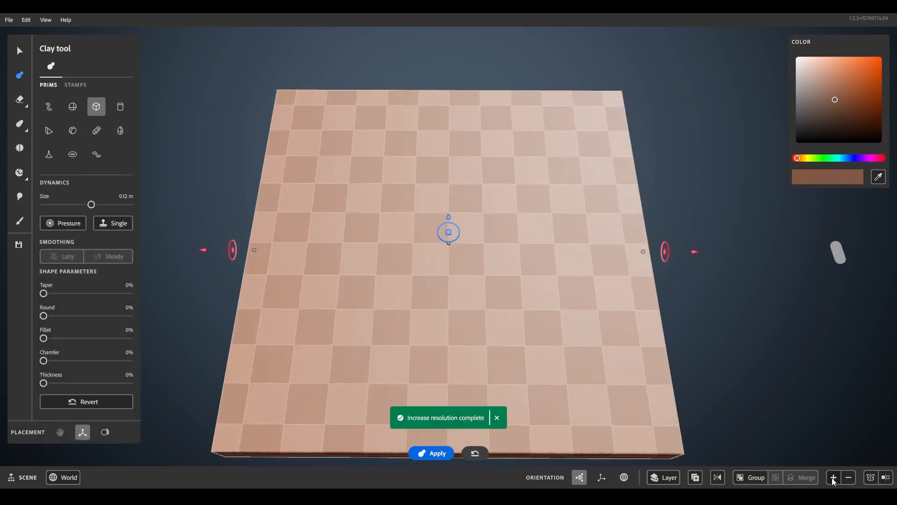
click(833, 477)
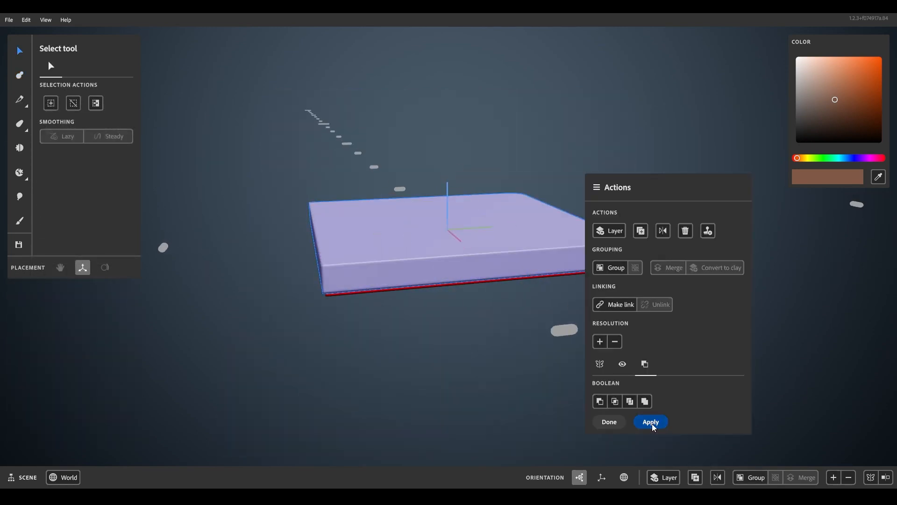
click(651, 421)
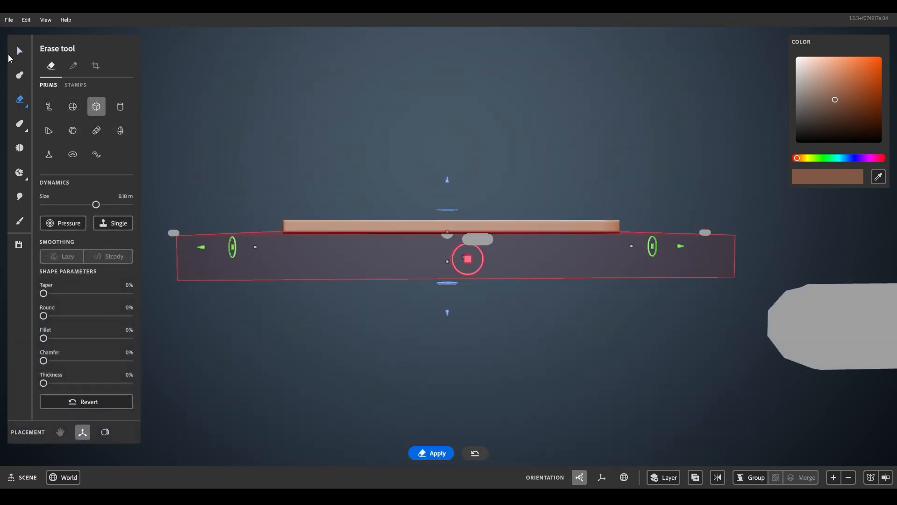
click(18, 49)
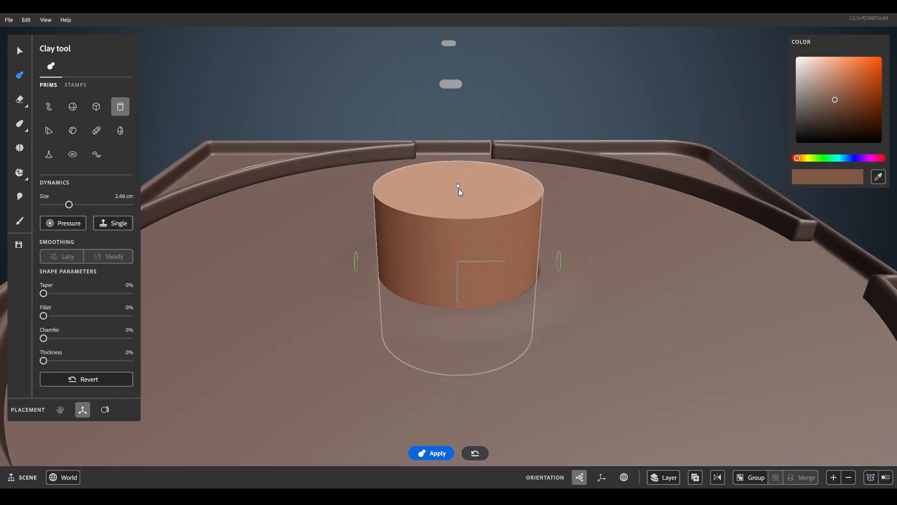
Set the central hub cylinder's height and carve a rounded corner into the case edge
drag(44, 315, 65, 315)
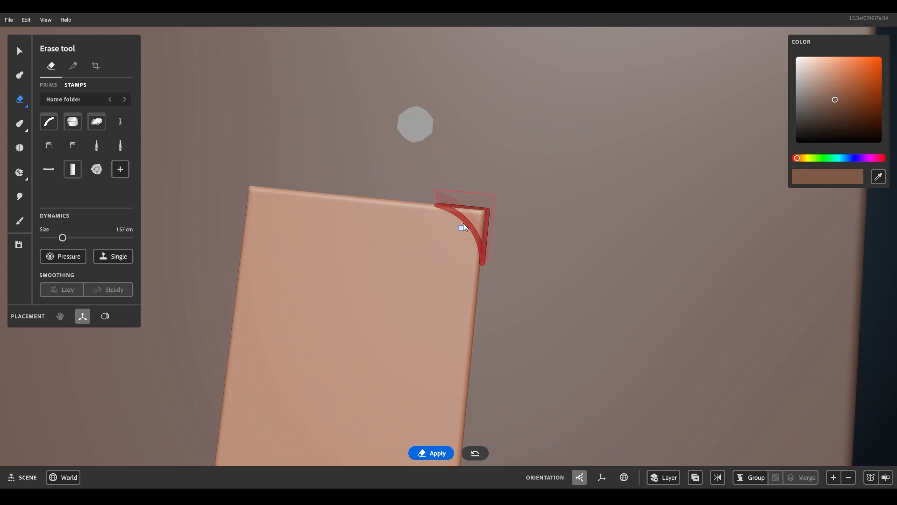
drag(464, 226, 525, 220)
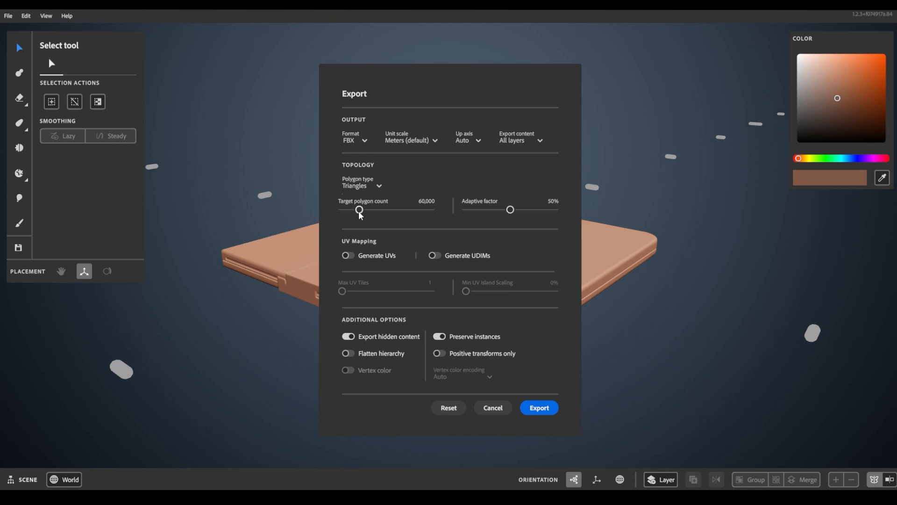
Set the FBX export's target polygon count to 2,000,000 with triangles
drag(358, 209, 376, 209)
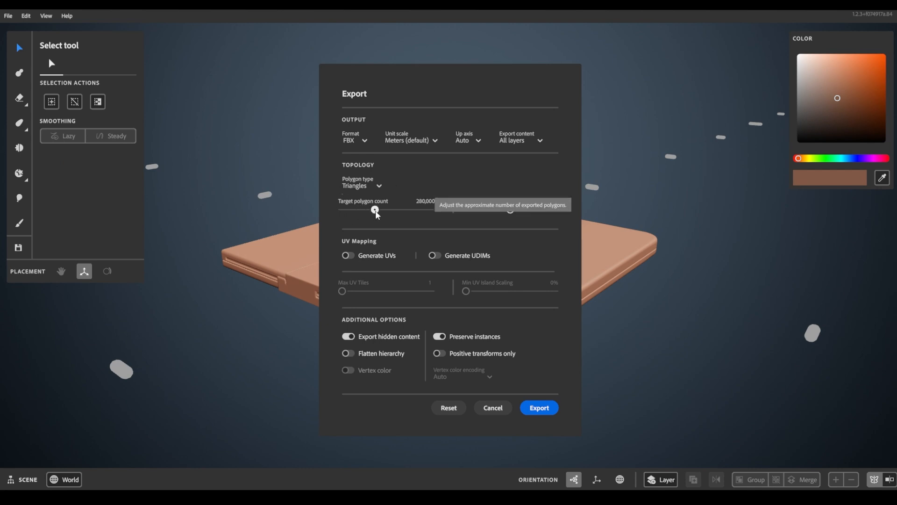
drag(375, 209, 421, 209)
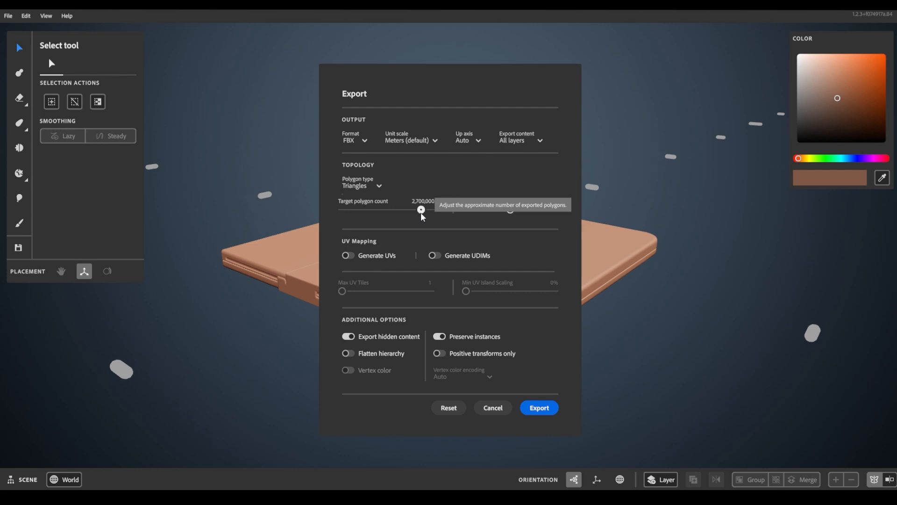
drag(420, 209, 412, 210)
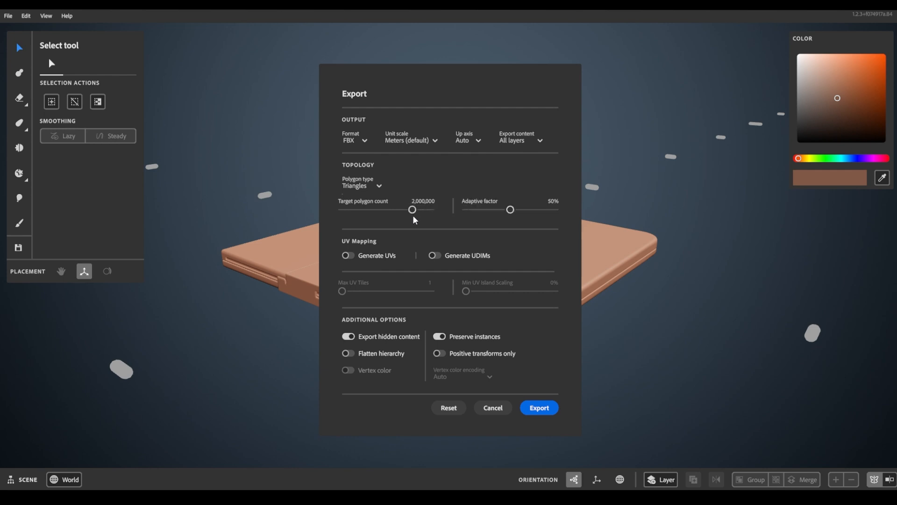
mouse_move(342, 229)
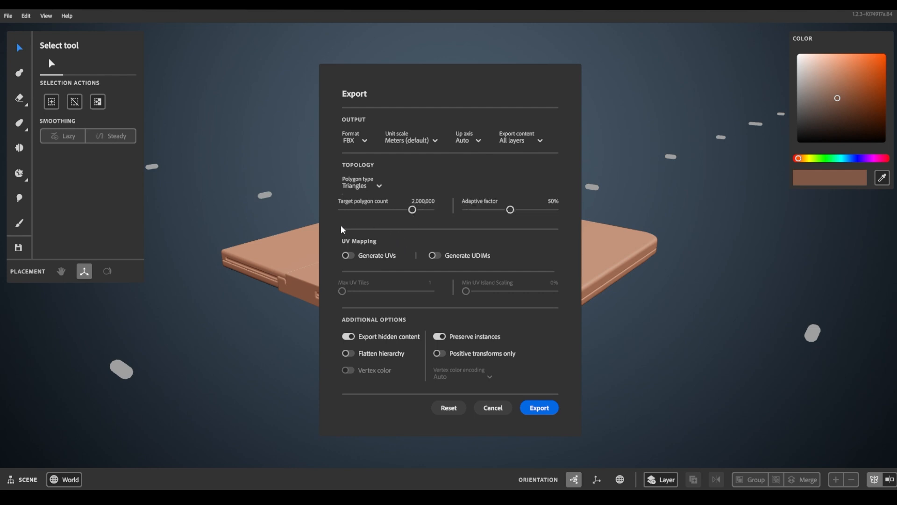
mouse_move(387, 275)
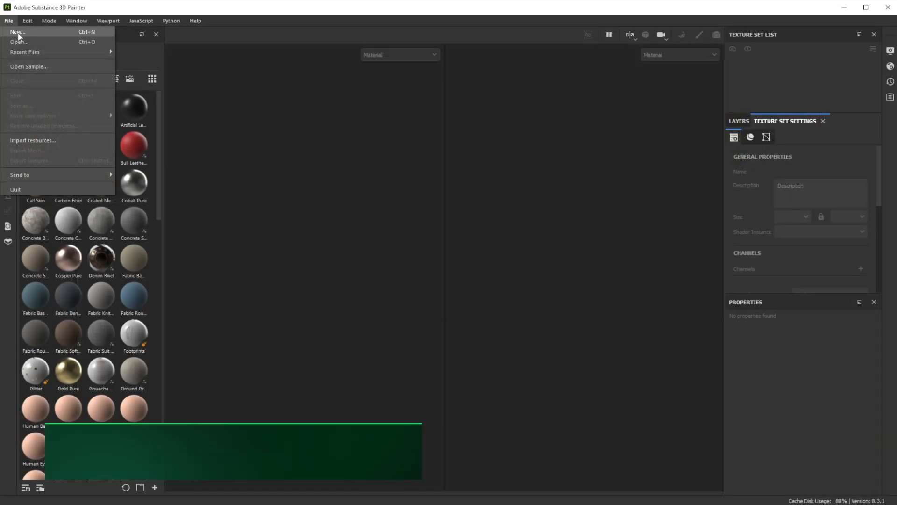
Start a new Painter project with a 2048 document resolution
click(16, 32)
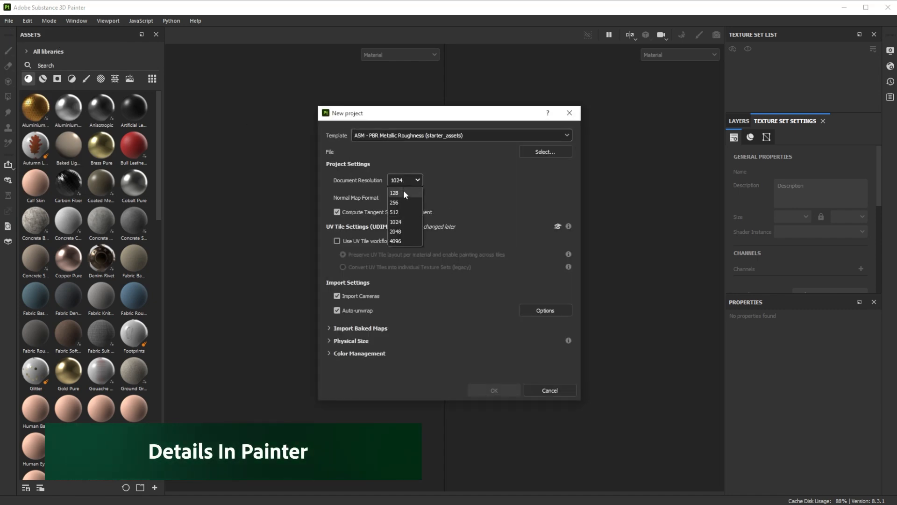
click(395, 232)
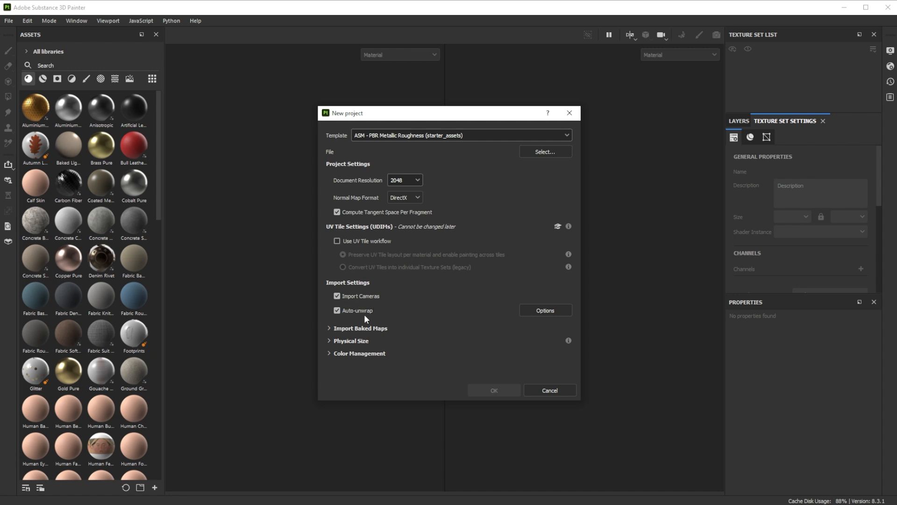
mouse_move(382, 318)
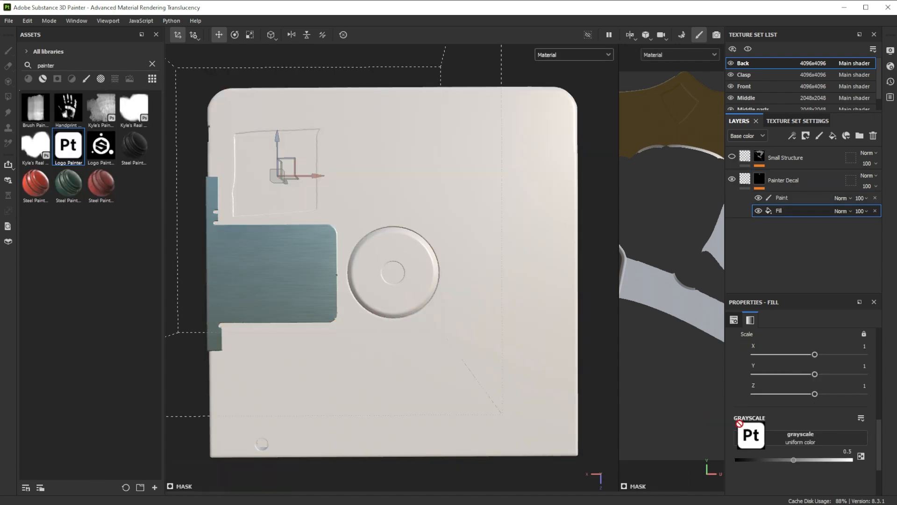
Position the Pt logo decal near the case's top-left and show the Iron Brushed finish settings
drag(815, 353, 809, 353)
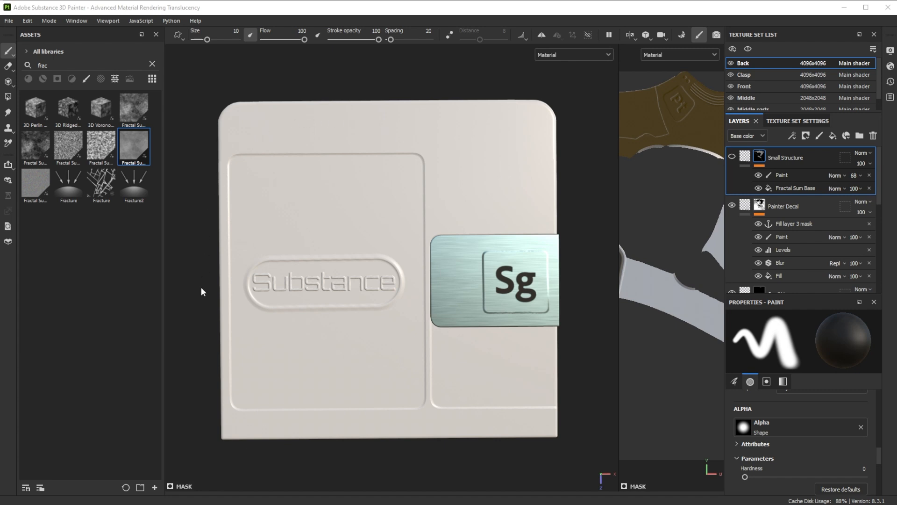
mouse_move(487, 301)
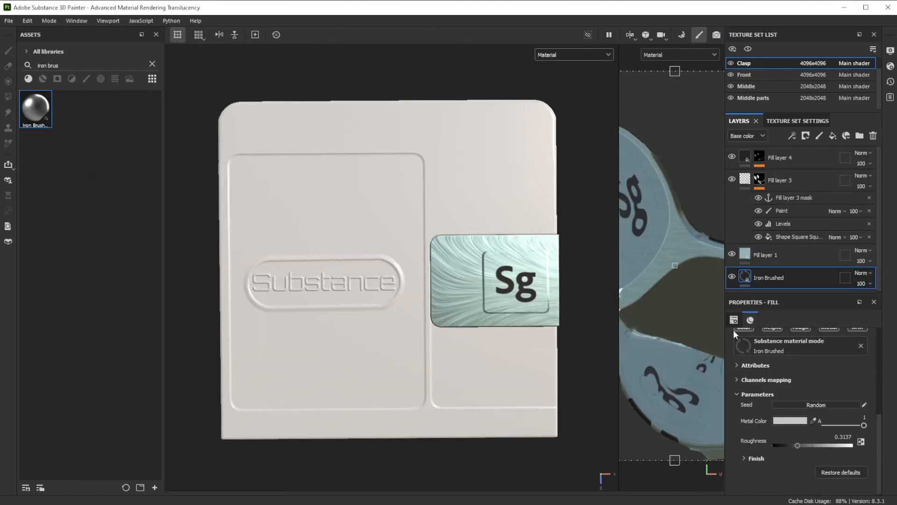
click(733, 320)
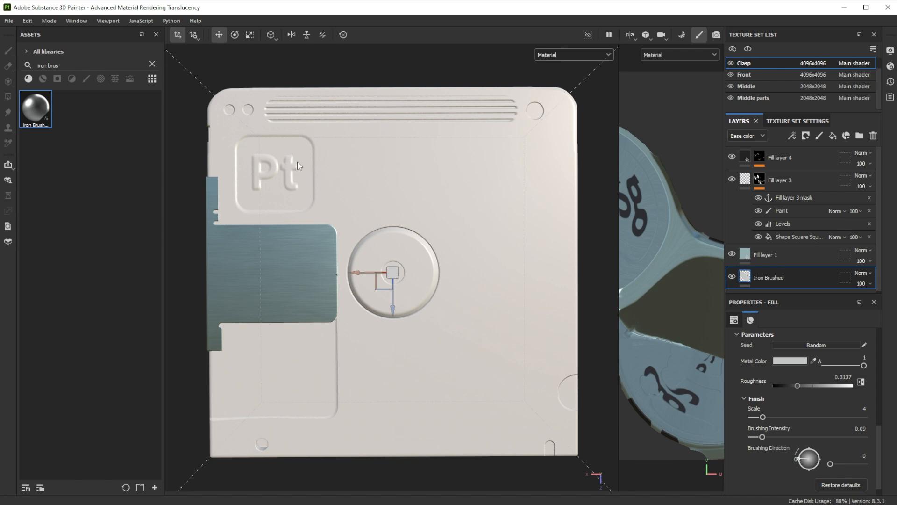
mouse_move(354, 334)
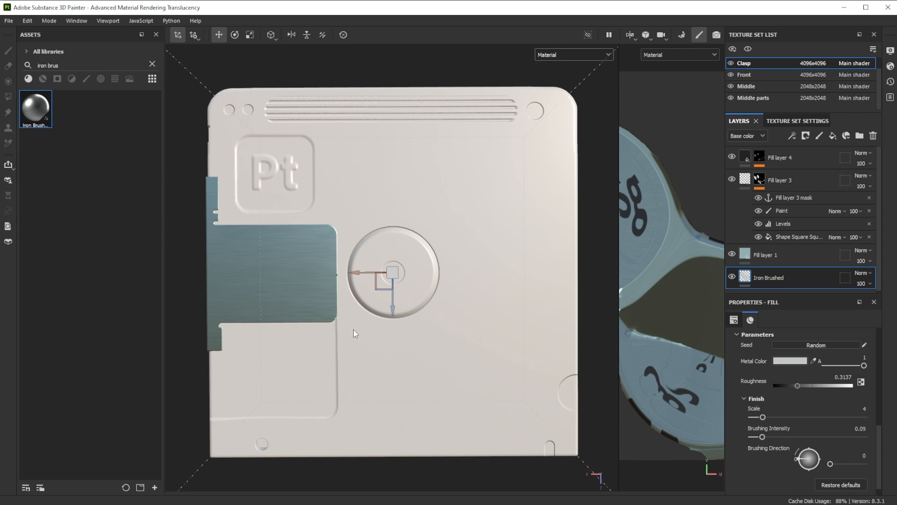
Send the textured minidisc model to Substance 3D Stager via File > Send to
click(6, 20)
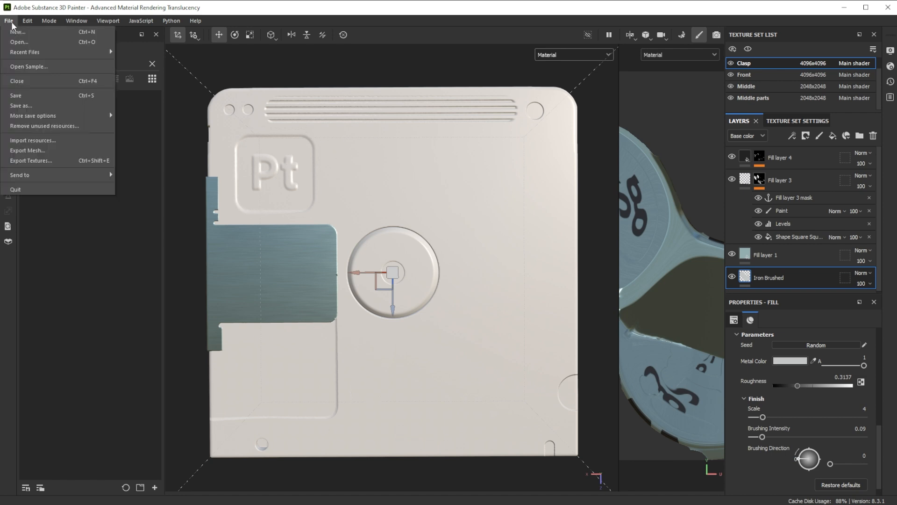
mouse_move(29, 176)
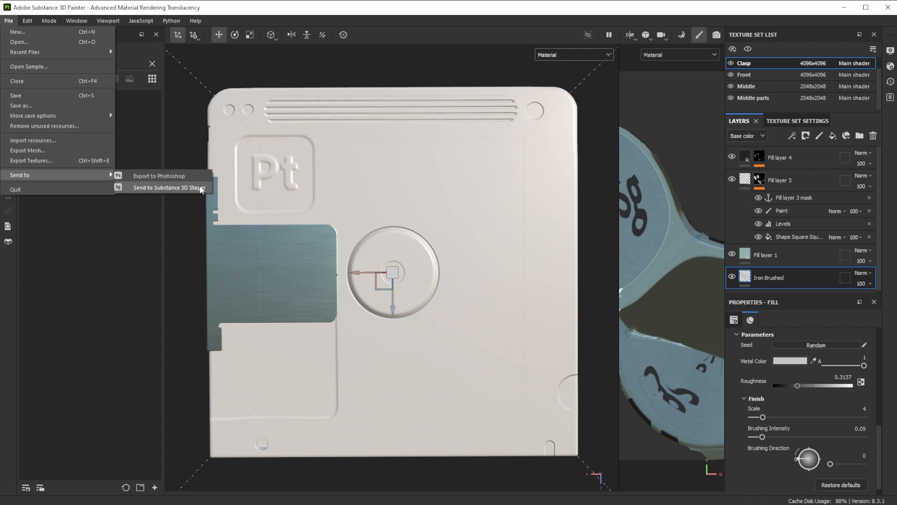
click(170, 187)
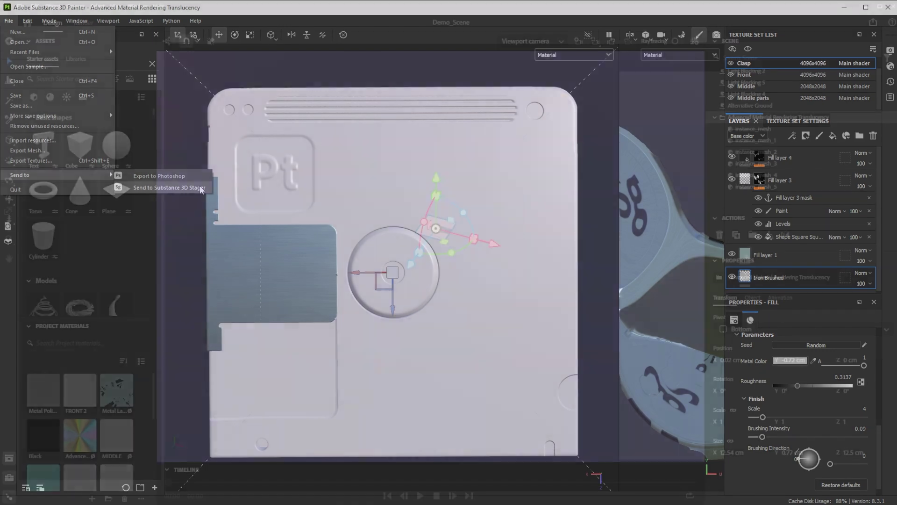
Select the imported Translucency group in Stager and edit its Scale X value
click(169, 187)
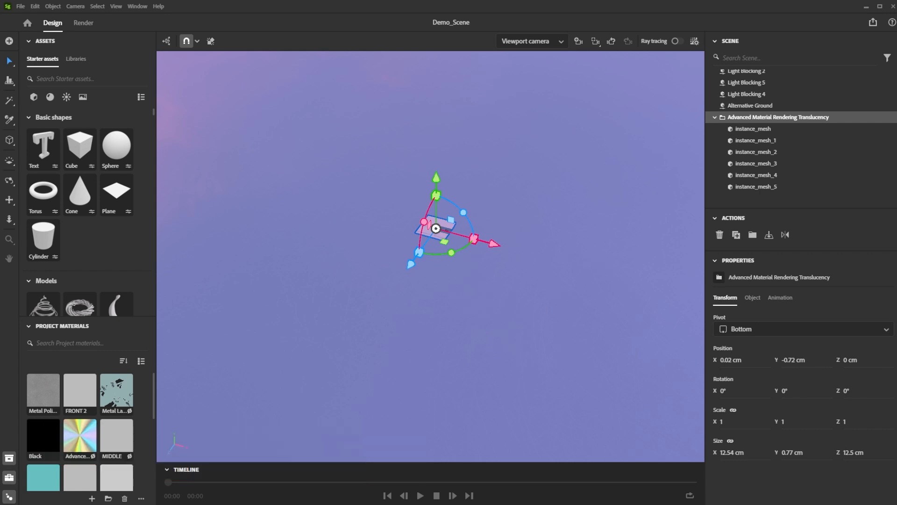
mouse_move(817, 488)
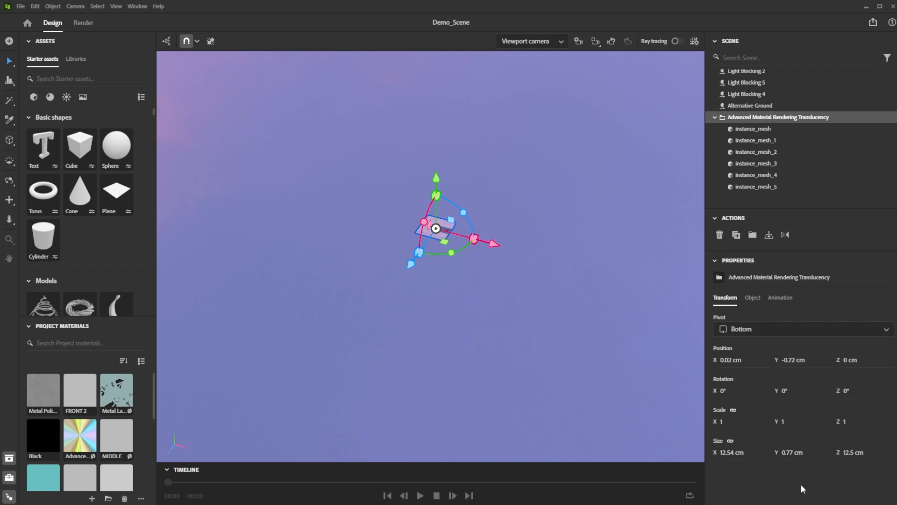
click(724, 421)
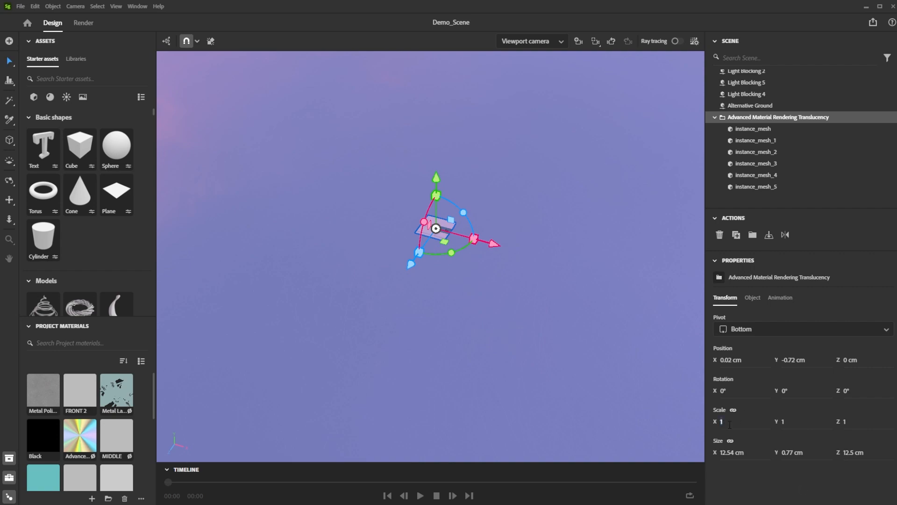
click(756, 163)
text(Front)
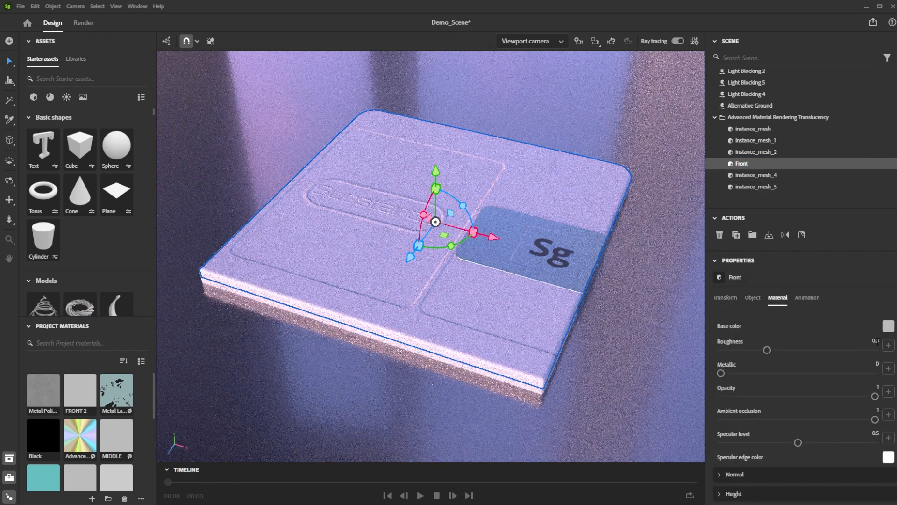
Set the Front shell's Interior Translucency to 1 and check its absorption colour
drag(767, 349, 873, 349)
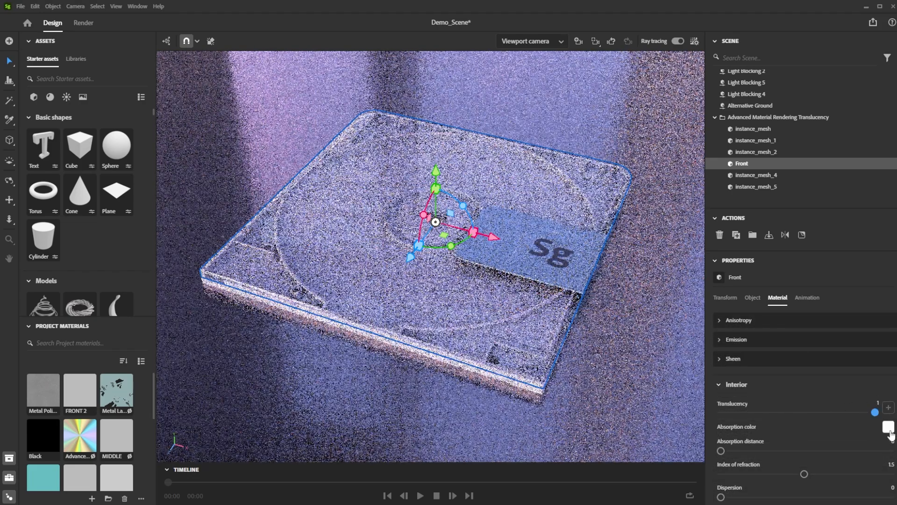
click(885, 426)
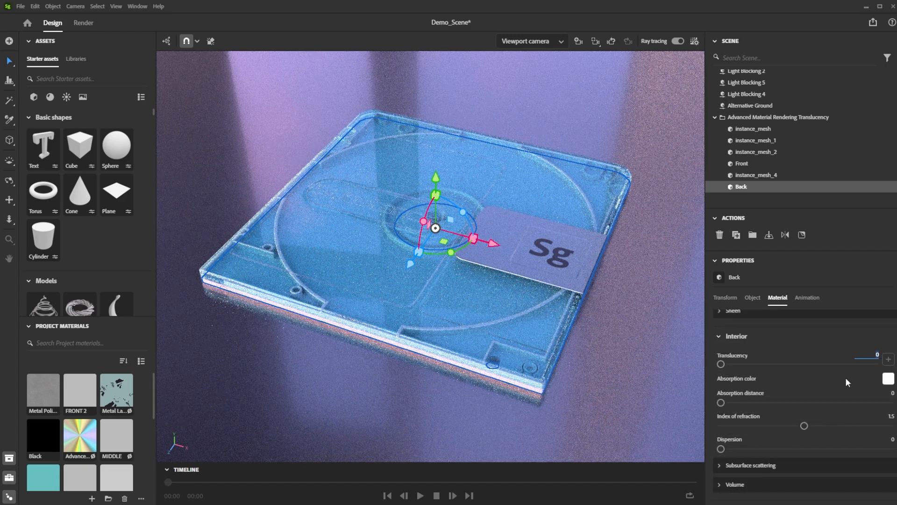
Set the Back part's absorption colour to hex 69bfbf
click(886, 378)
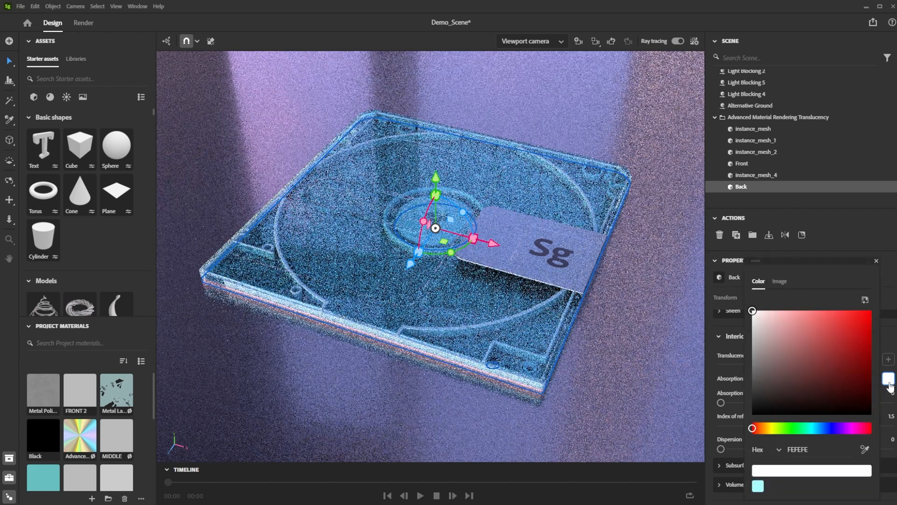
text(69bfbf)
click(790, 151)
text(Inner)
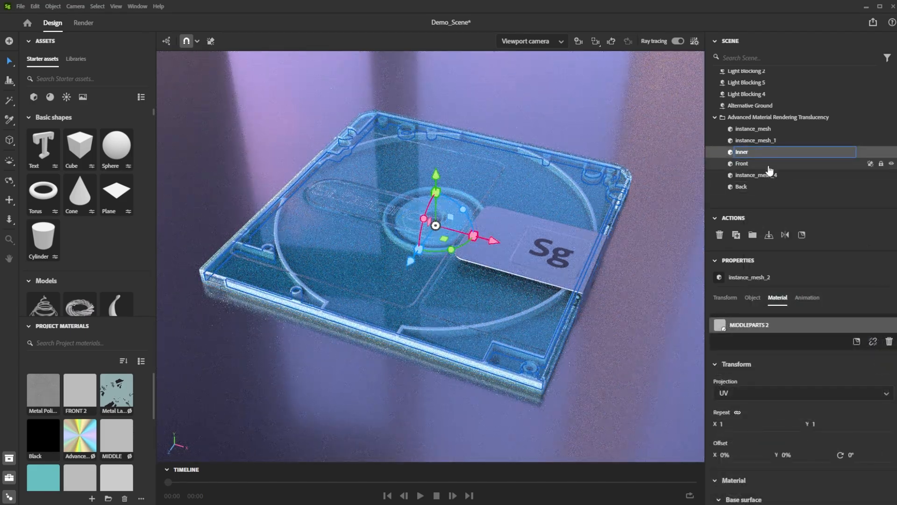
Confirm the mesh name Inner and raise its absorption distance to 4
click(742, 152)
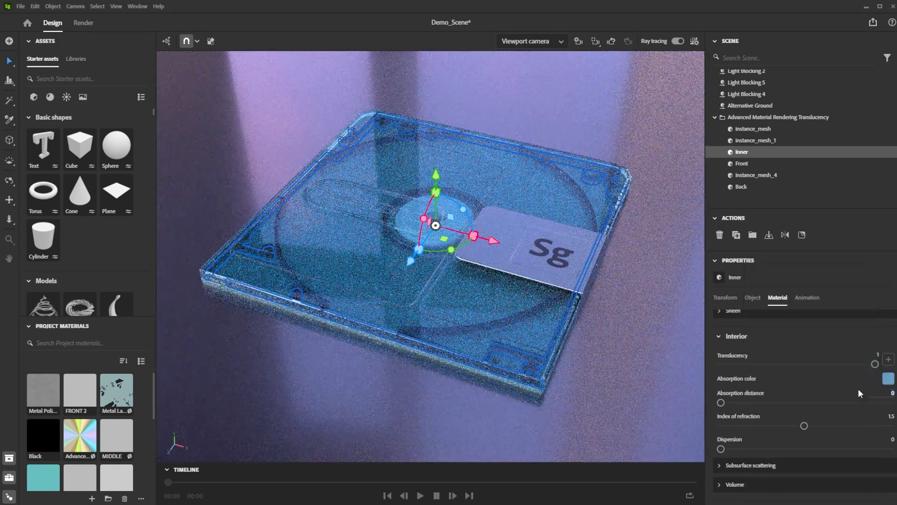
drag(722, 402, 788, 402)
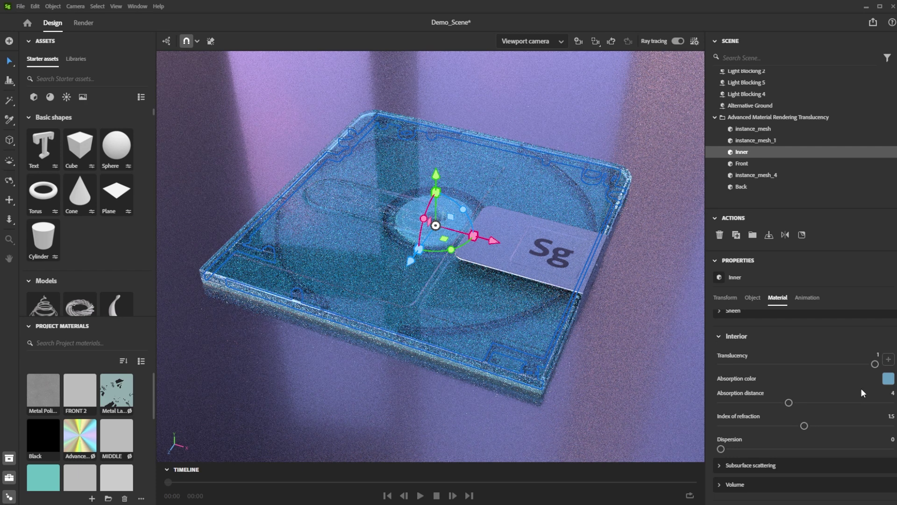
click(741, 162)
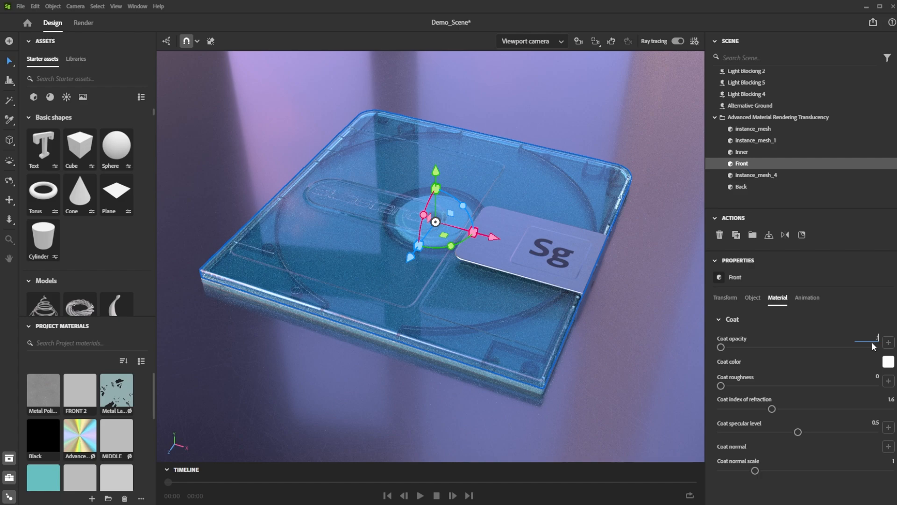
Lower the Front shell's coat opacity to 0.1
drag(869, 346, 736, 346)
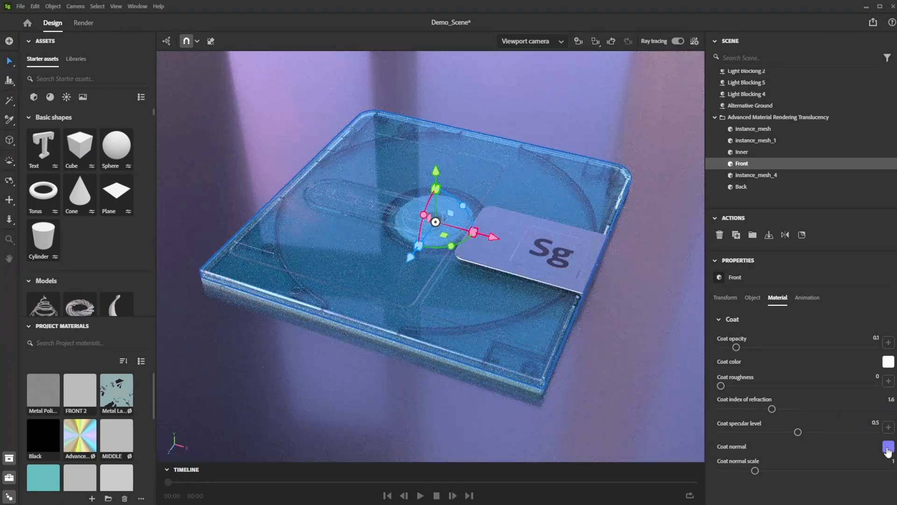
click(752, 128)
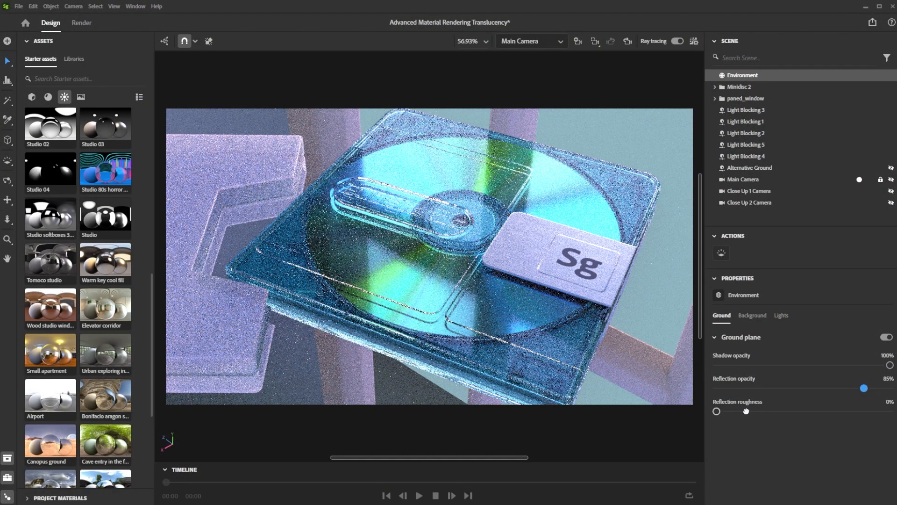
Apply the Gdansk shipyard buildings environment as the scene lighting
drag(716, 411, 745, 412)
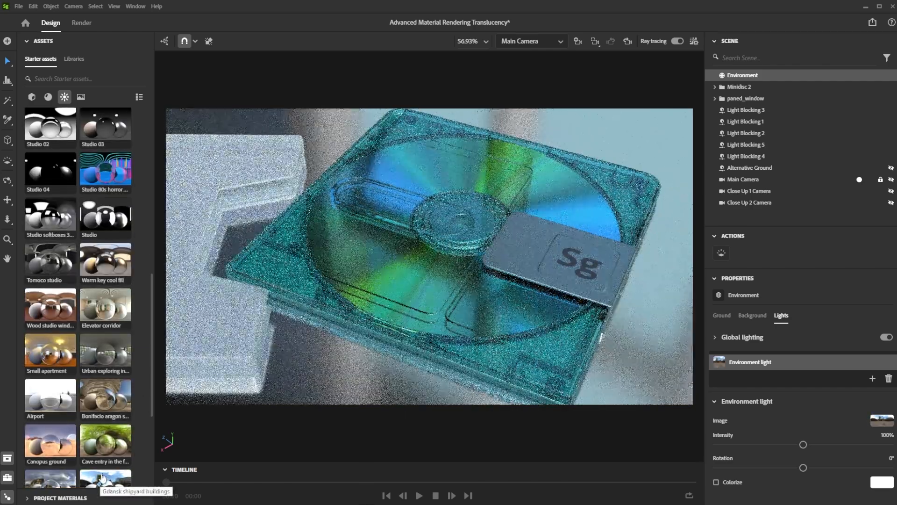
click(743, 179)
text(115)
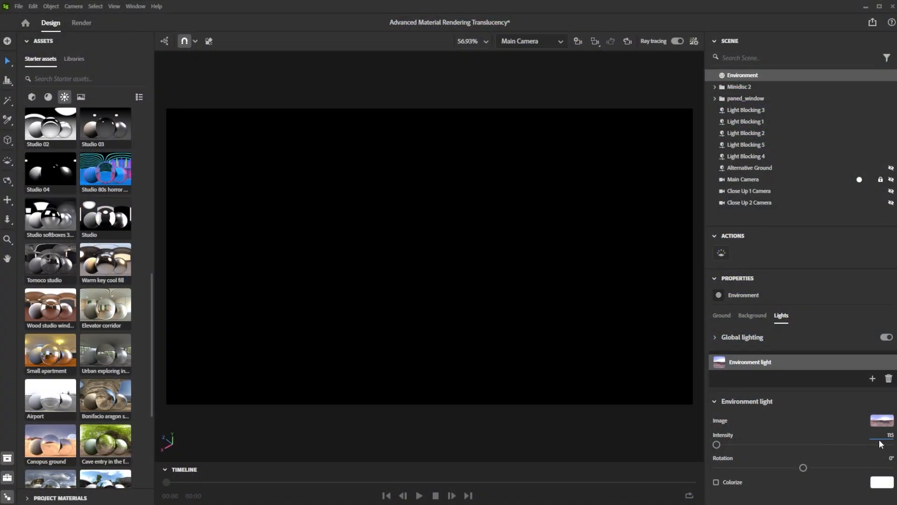
Switch to the background settings and choose a light blue background colour
click(752, 316)
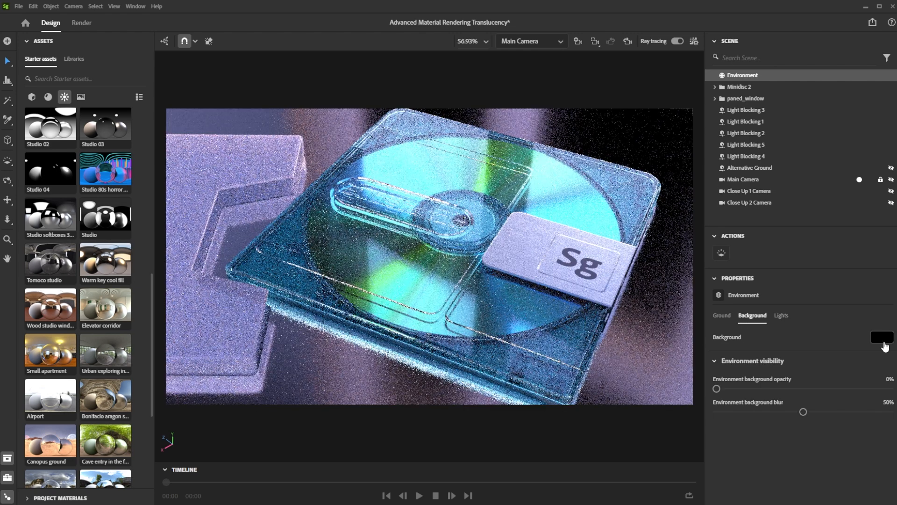
click(881, 337)
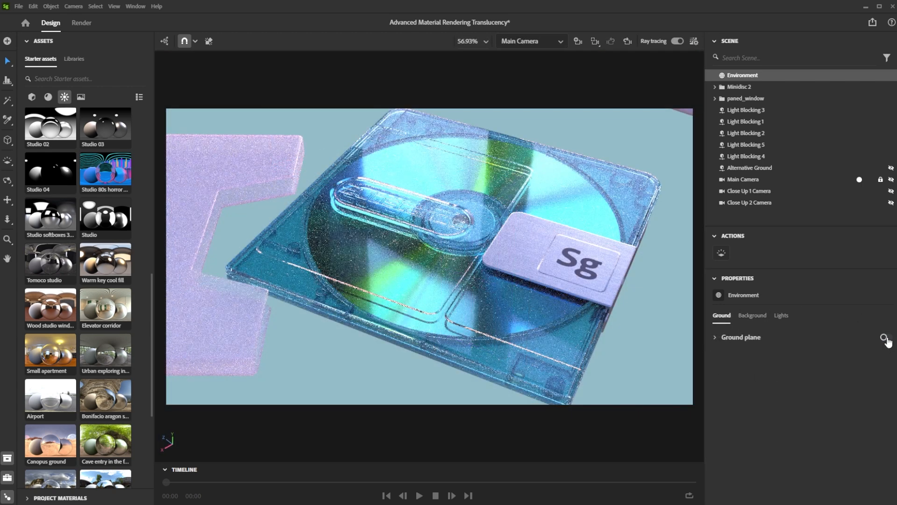
Turn on the ground plane and set its reflection opacity to 85%
click(885, 337)
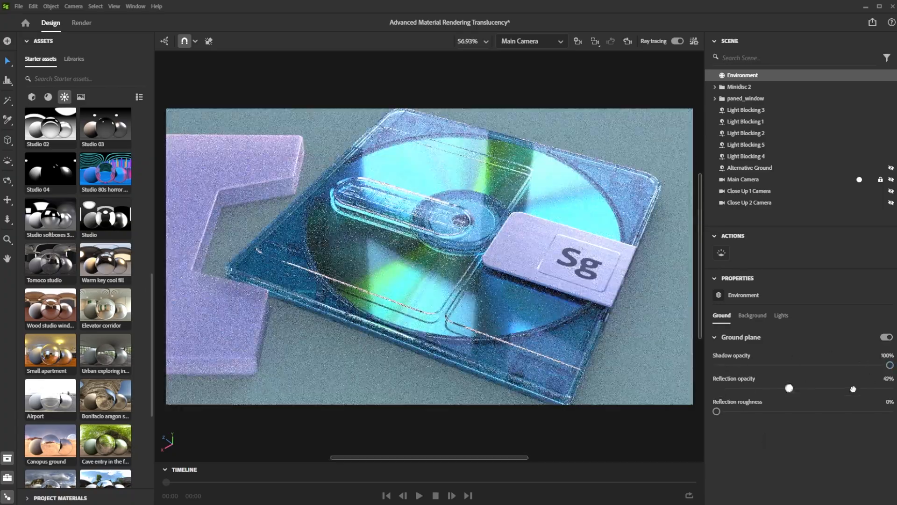
drag(788, 387, 863, 388)
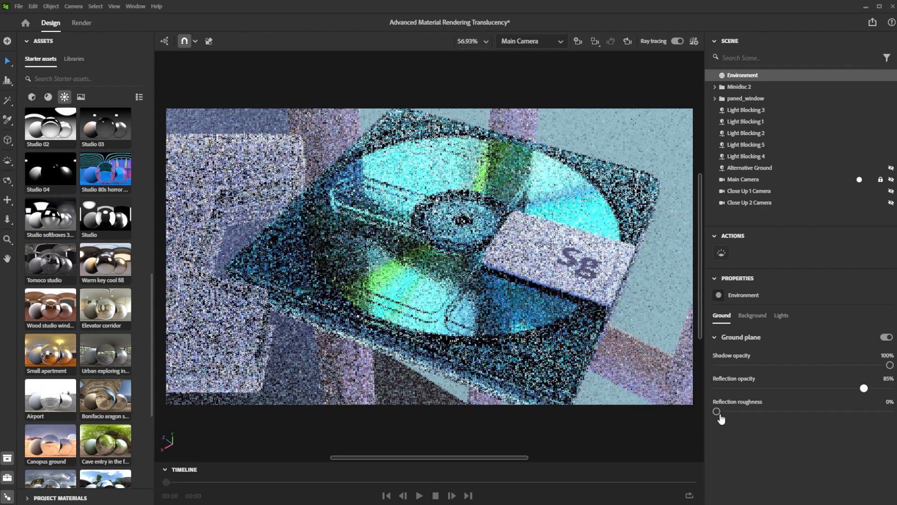